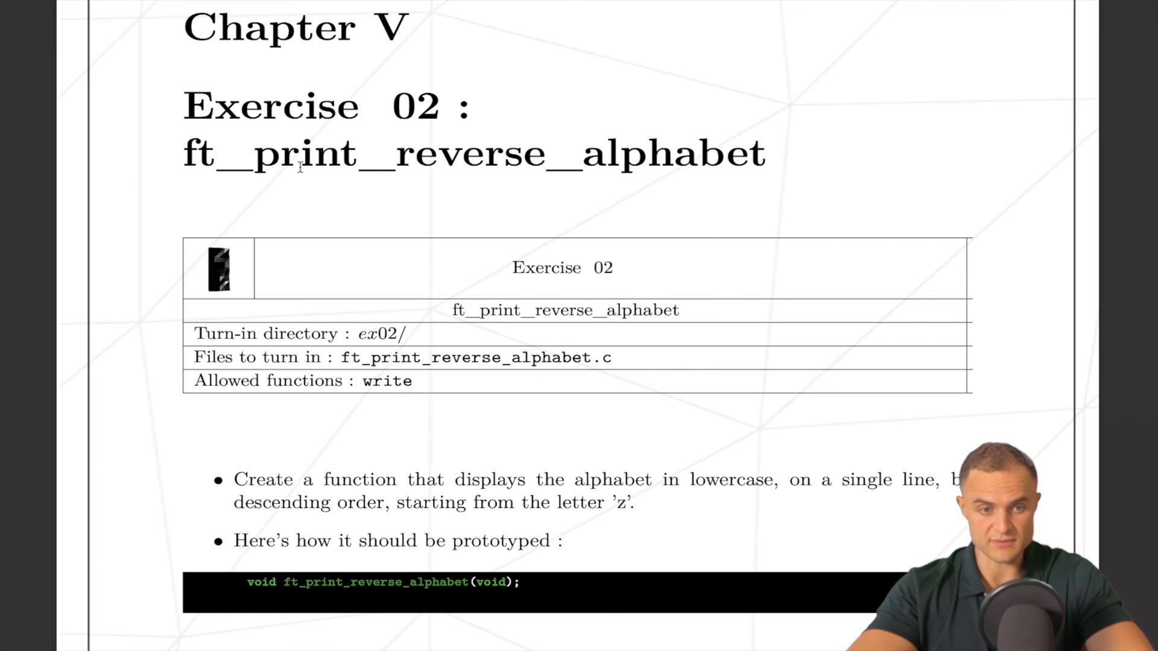
Step: Highlight the function name ft_print_reverse_alphabet and the allowed function write in the exercise
left_click_drag(255, 153, 768, 153)
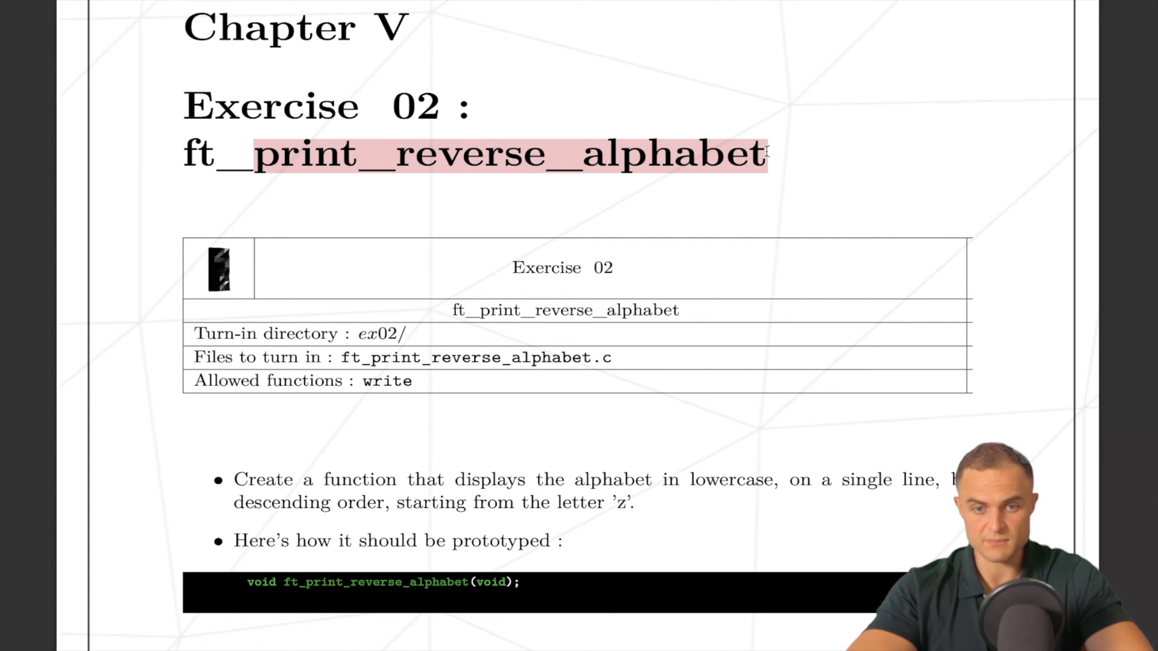
left_click(367, 381)
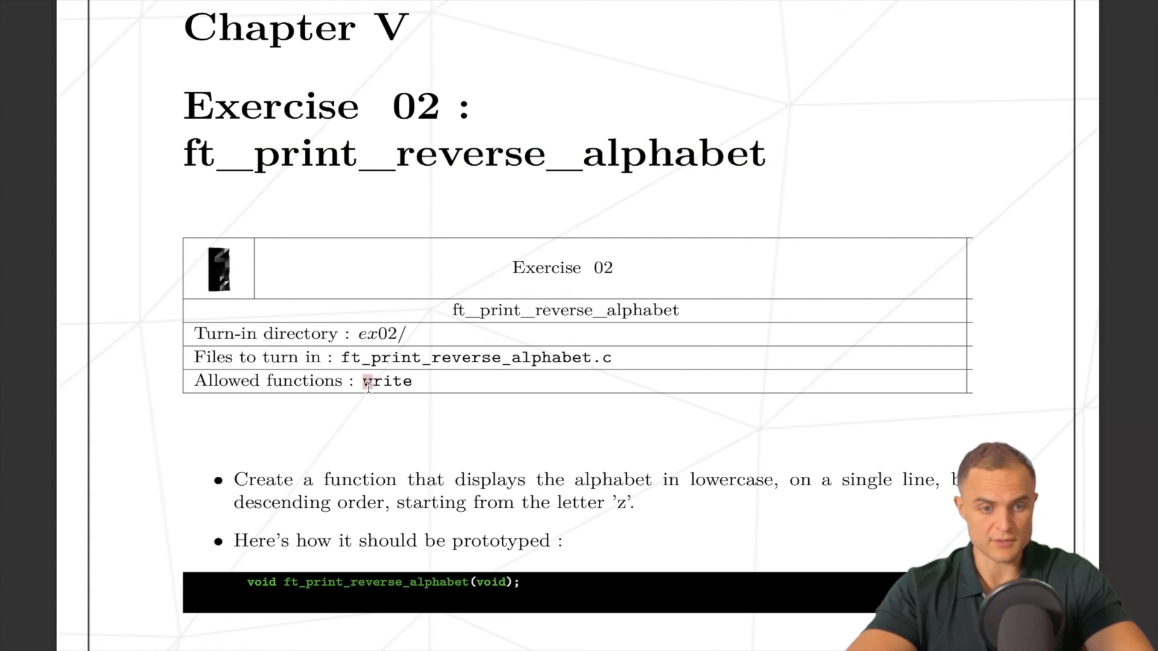
double_click(386, 381)
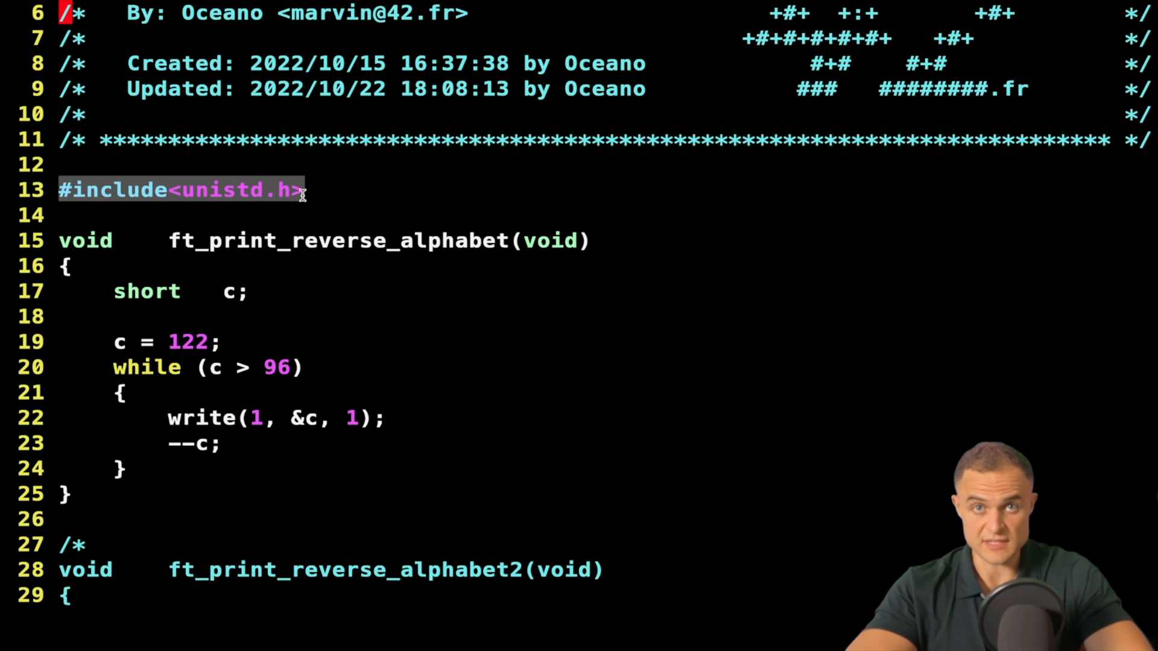
mouse_move(122, 240)
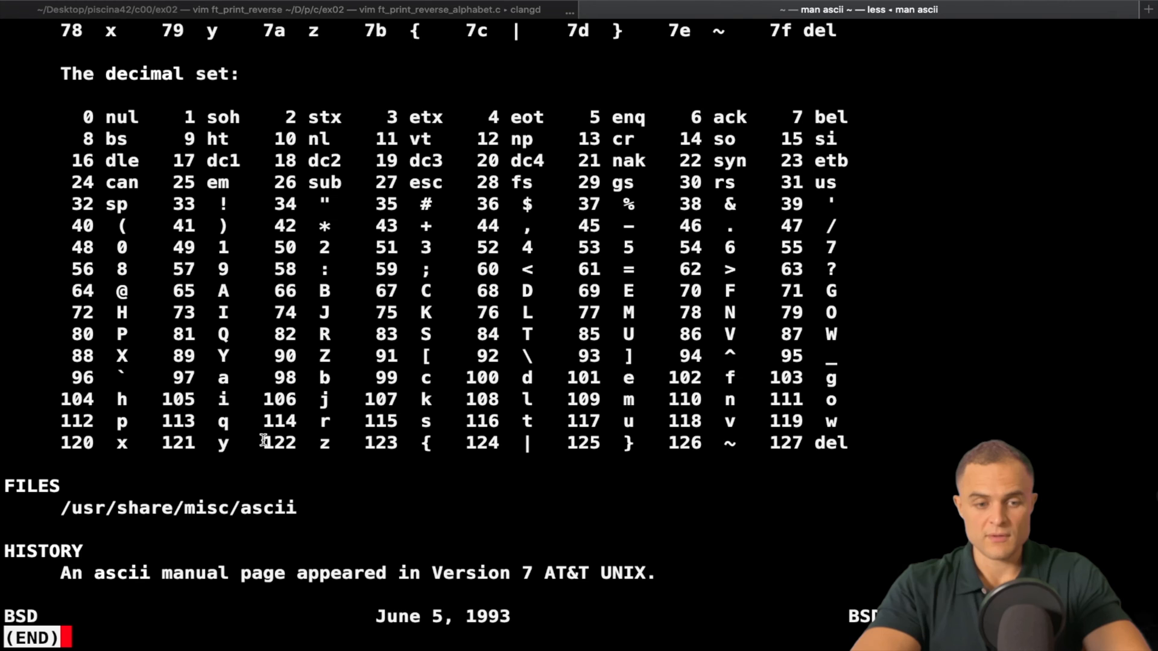
Step: Point out 122 as the letter z in the decimal ASCII table
double_click(278, 442)
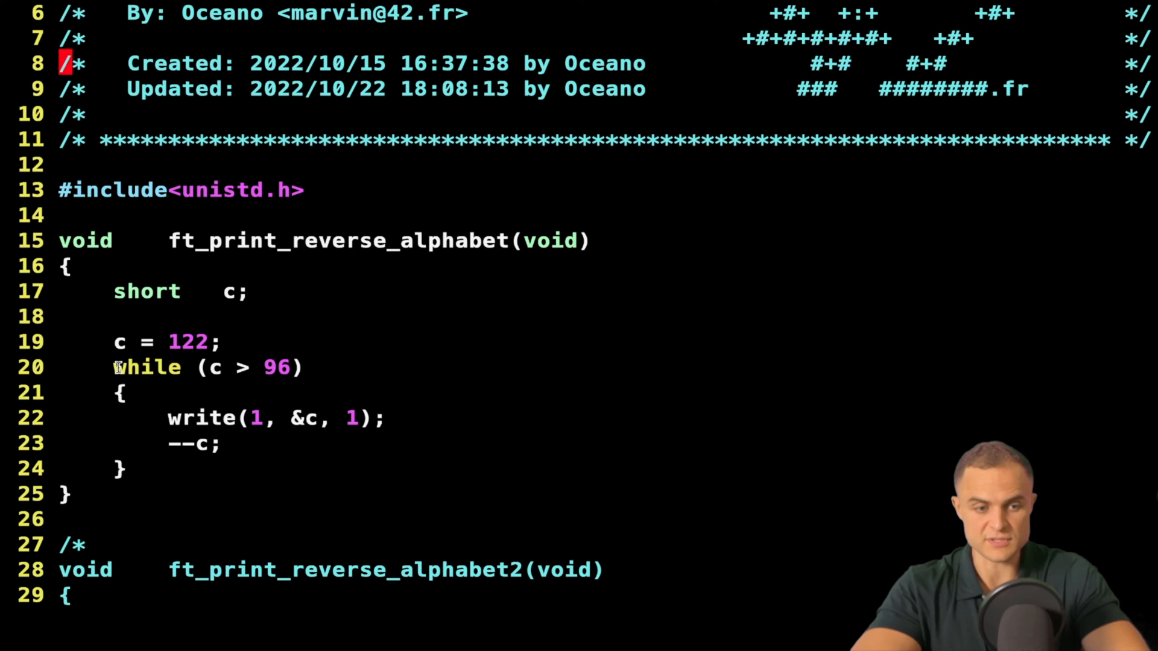
double_click(147, 366)
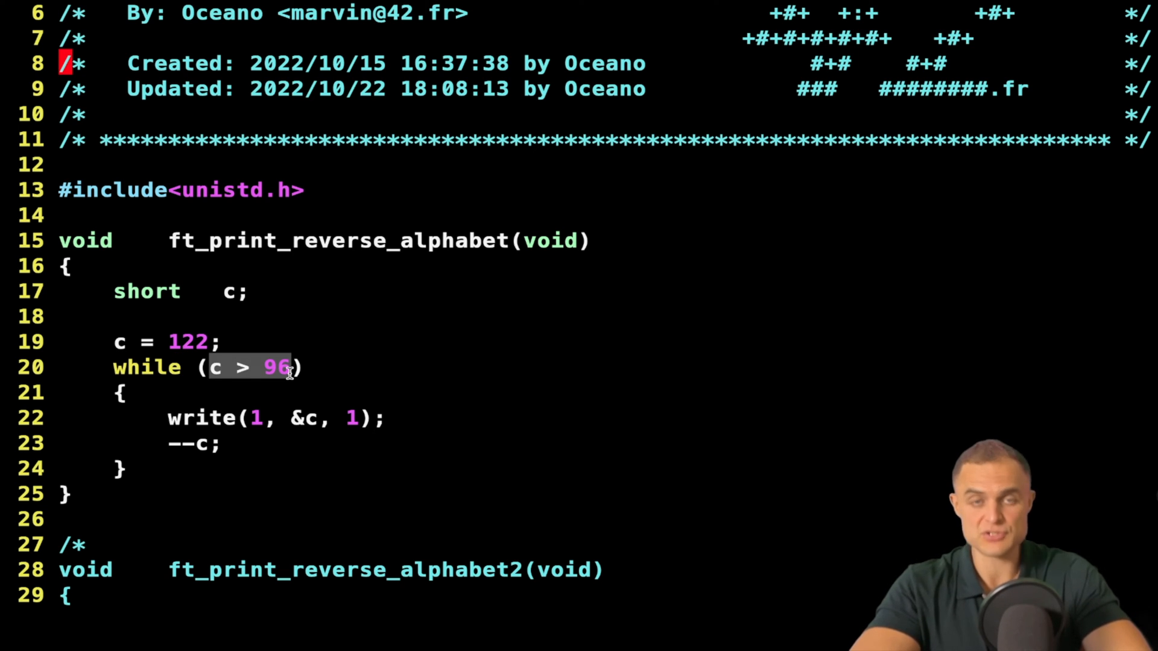
left_click(214, 367)
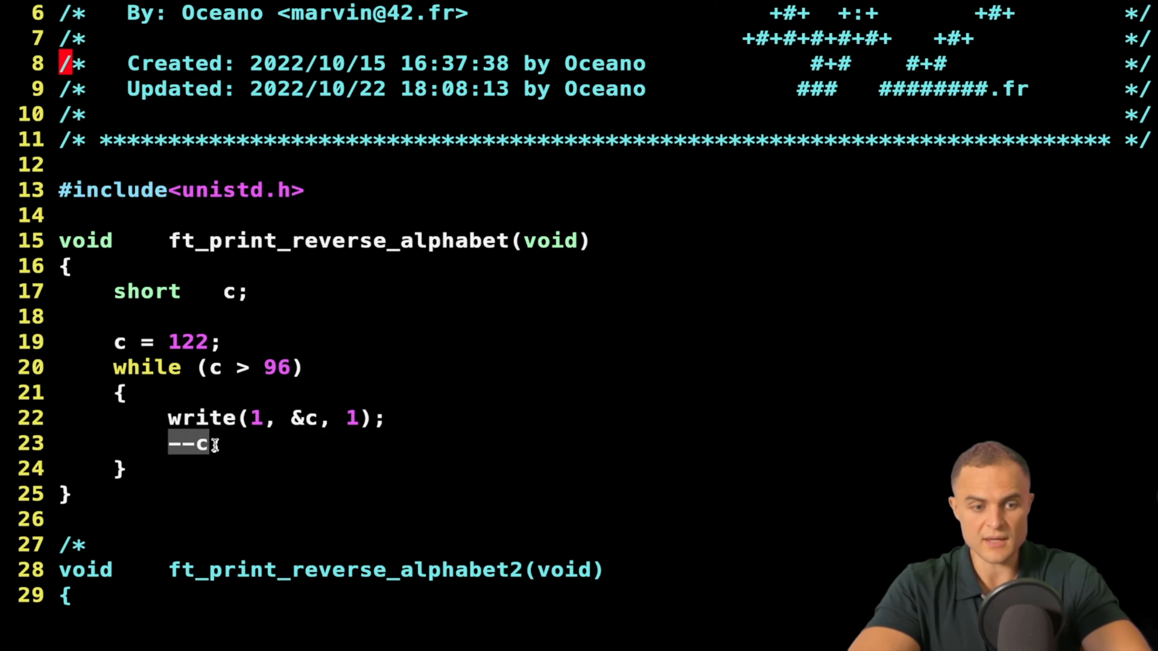
type(";")
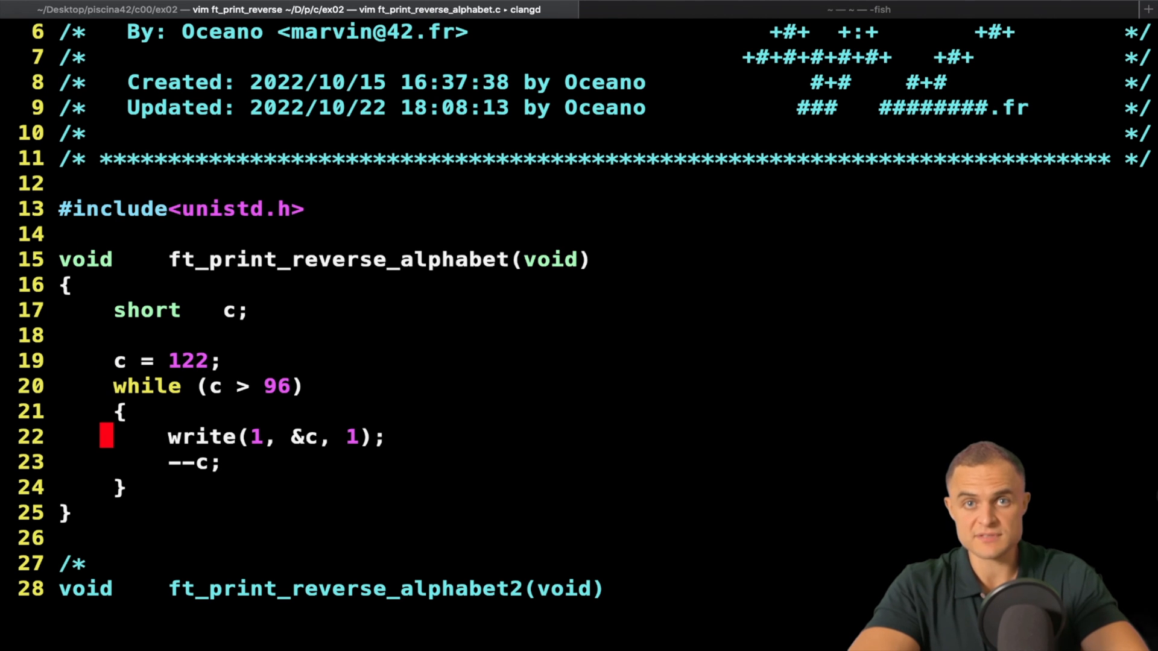
scroll("up", 3)
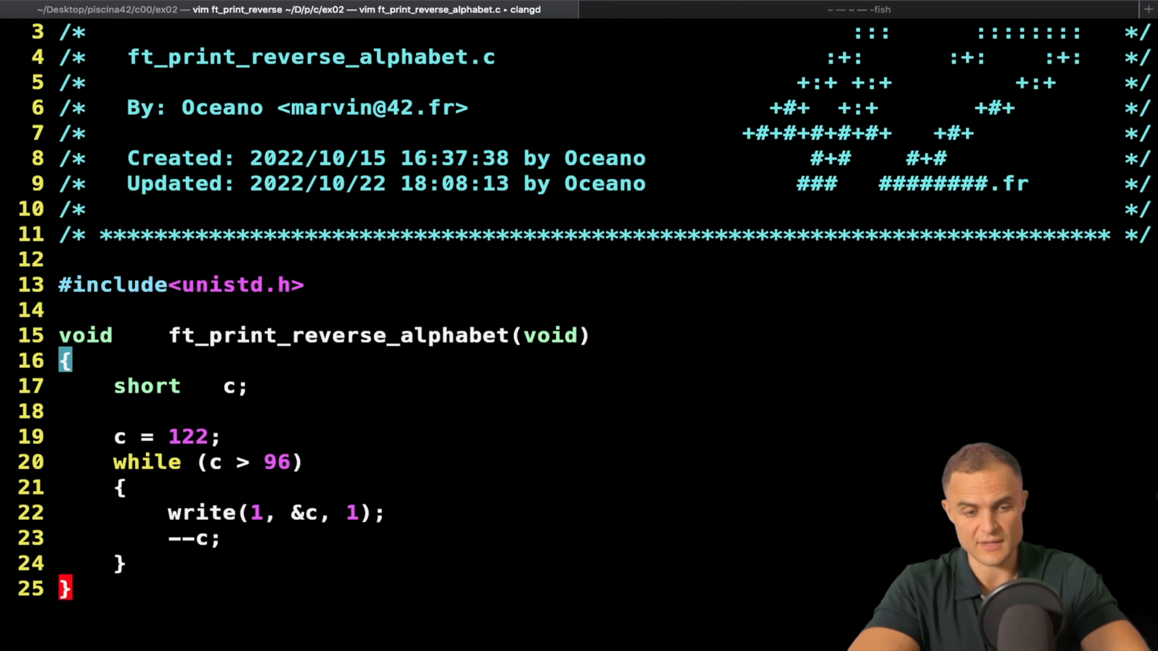